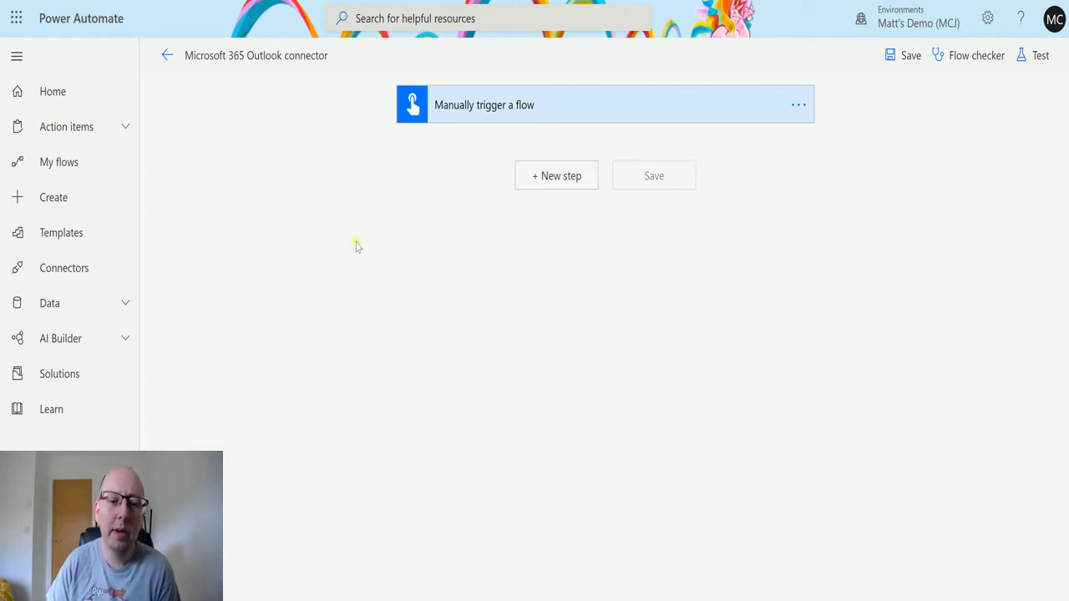
mouse_move(575, 124)
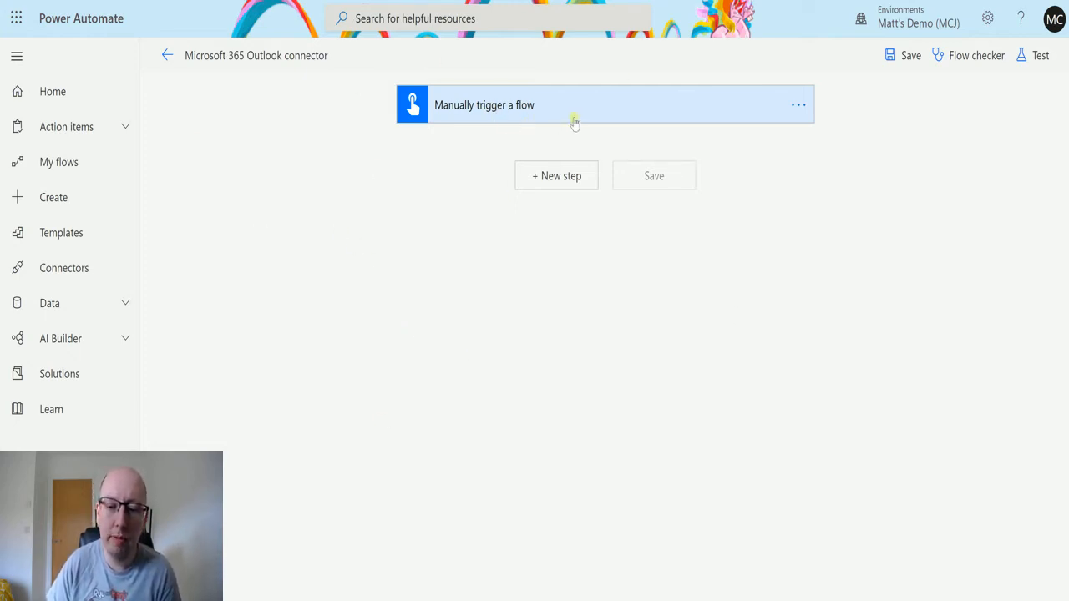
mouse_move(447, 200)
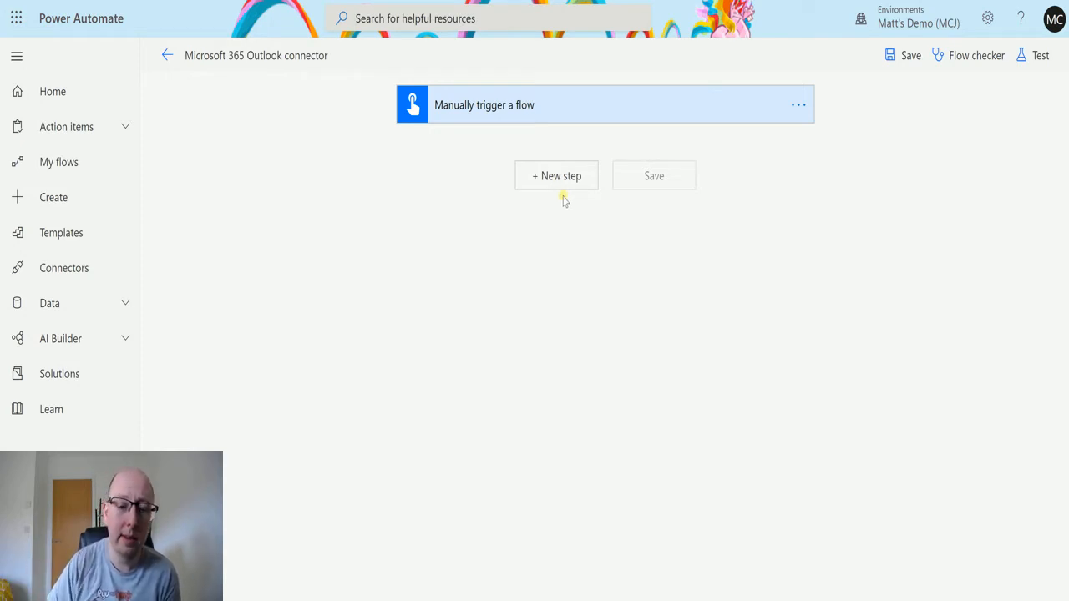
- Add the Microsoft 365 Outlook Create event (V4) action as a new step after the trigger
left_click(556, 175)
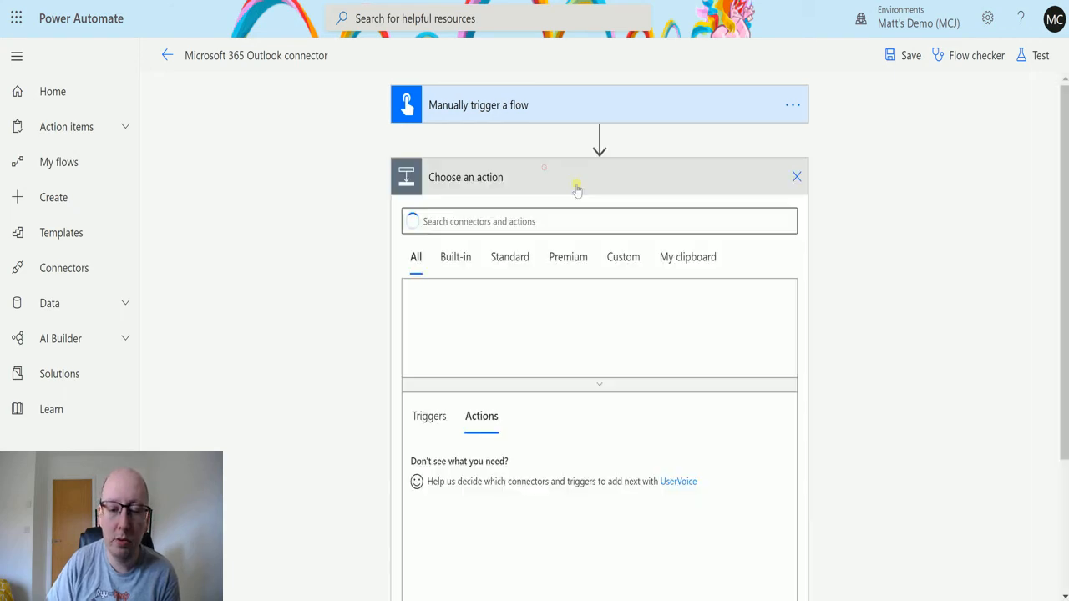
left_click(598, 220)
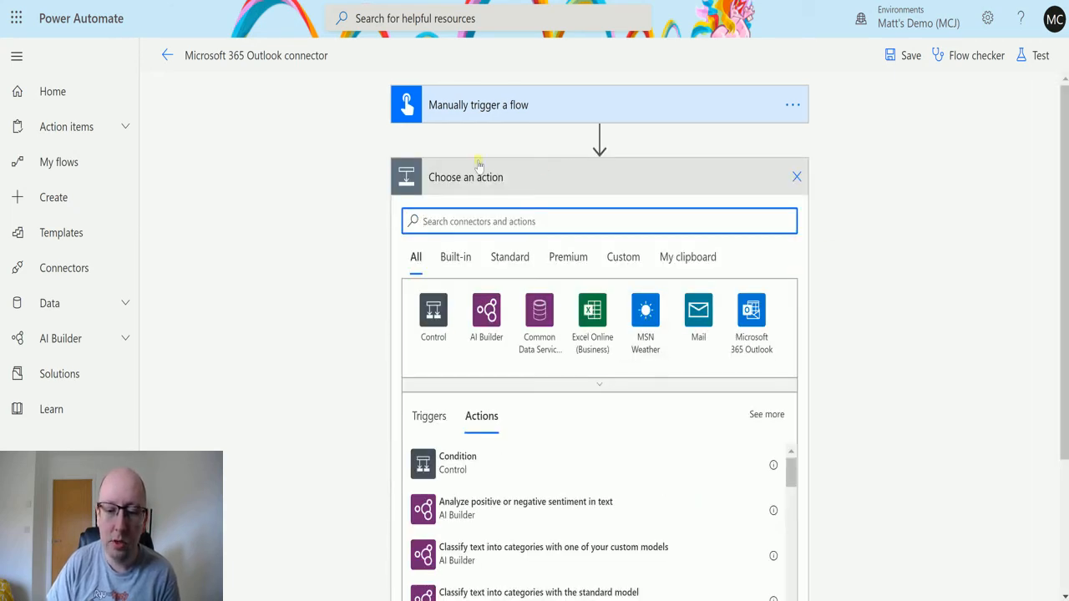
left_click(751, 316)
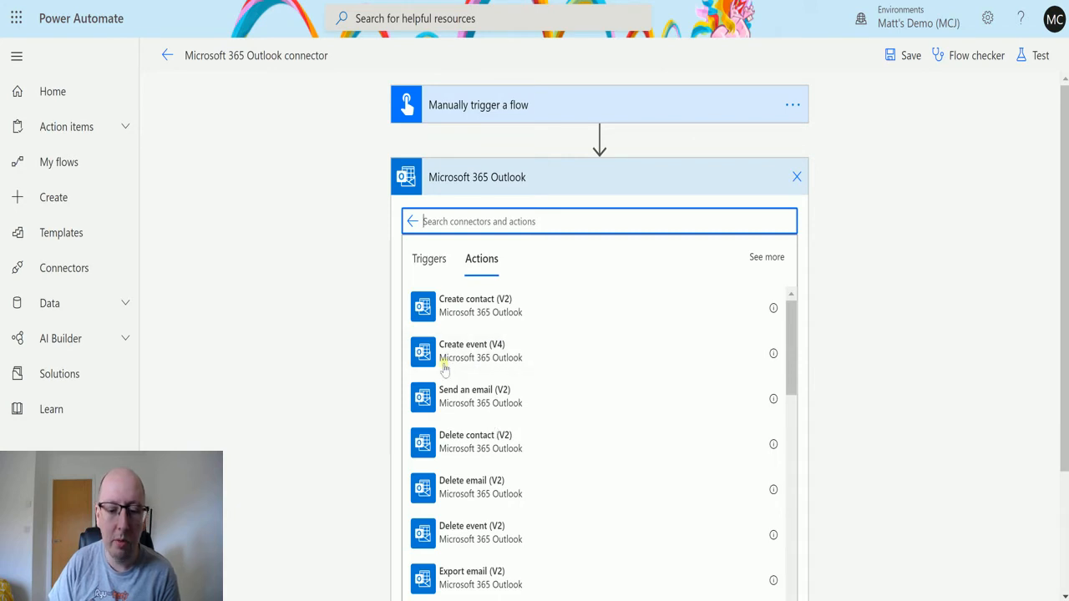
left_click(471, 344)
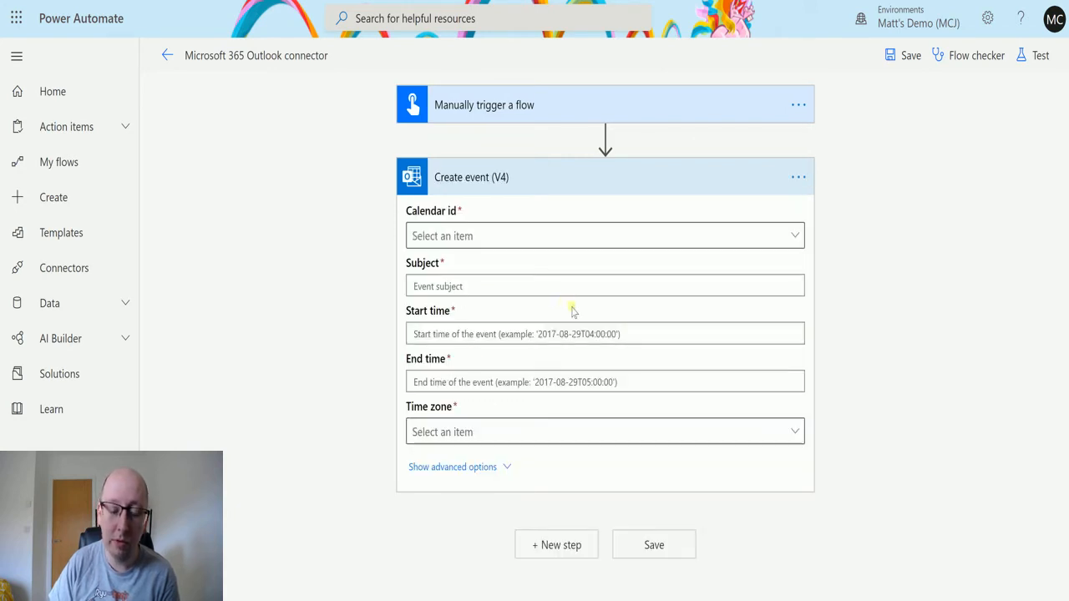
- Target the Calendar calendar and set the subject to 'Test event to be deleted'
left_click(604, 235)
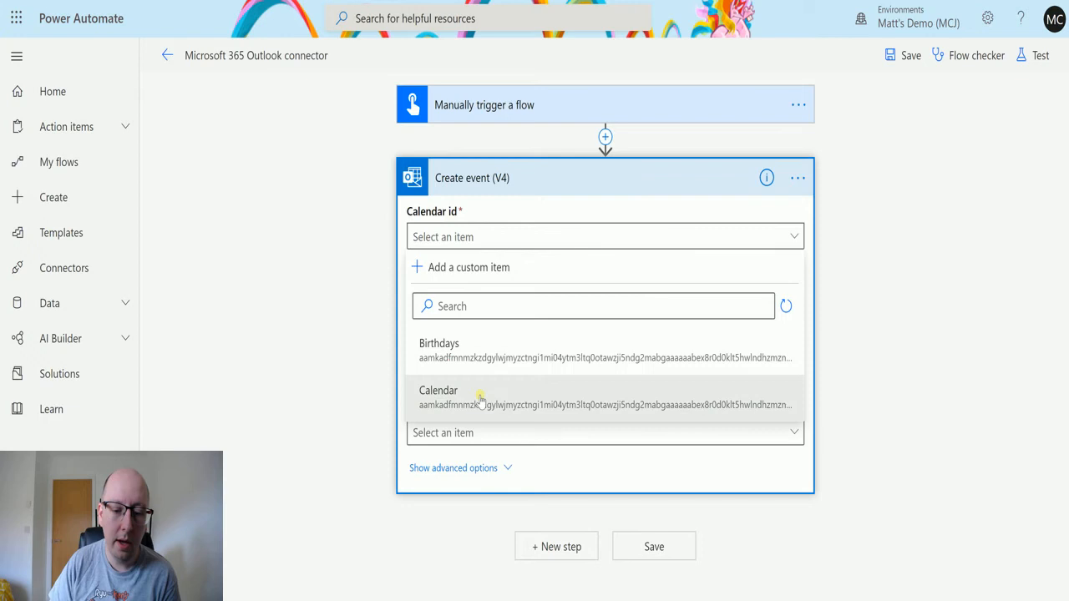
left_click(437, 391)
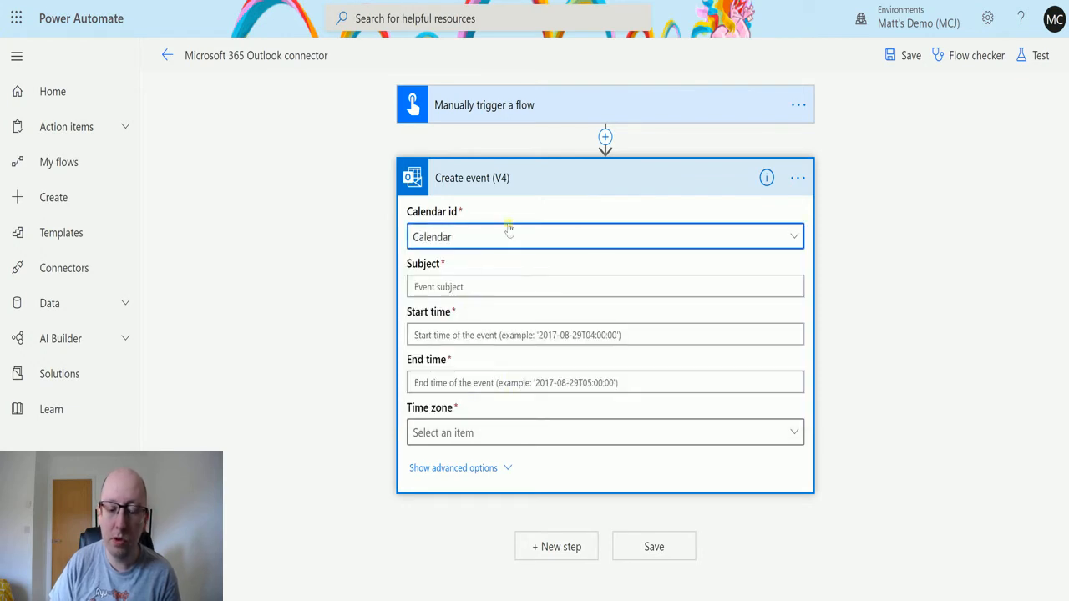
mouse_move(427, 210)
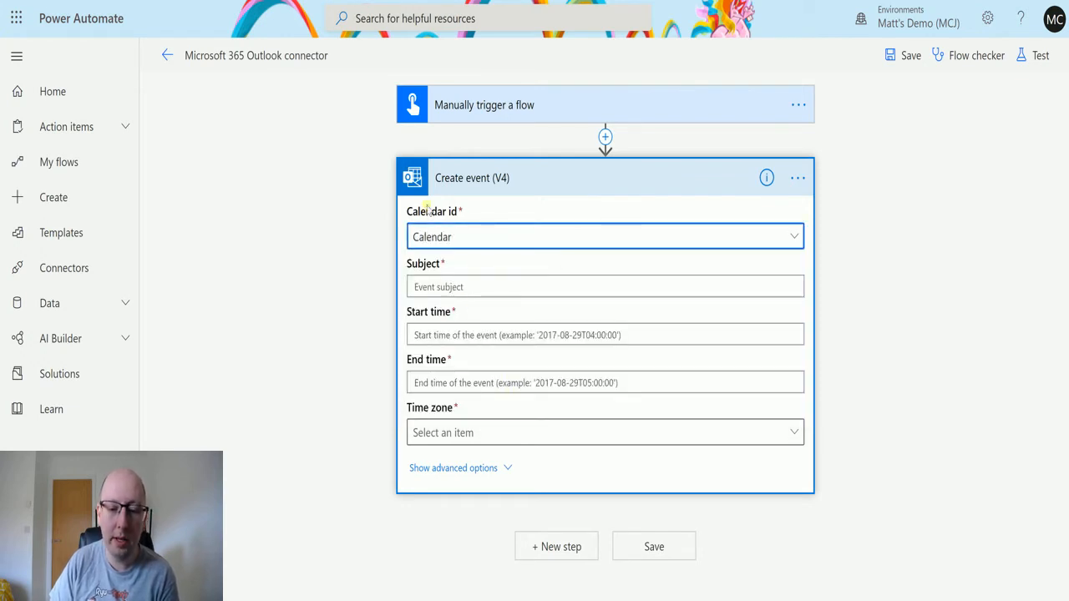
left_click(604, 287)
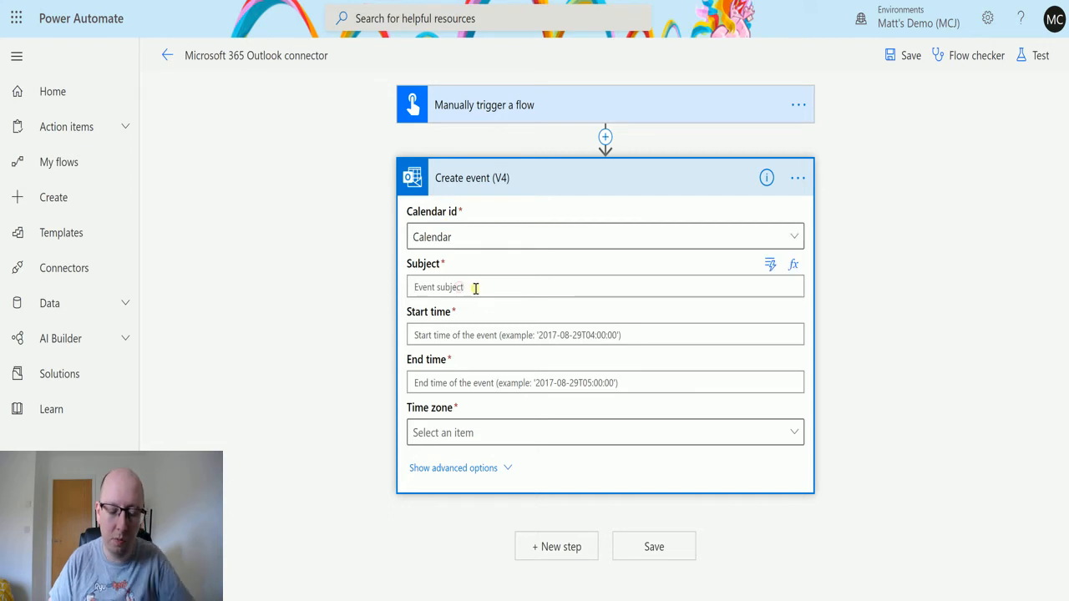
left_click(604, 287)
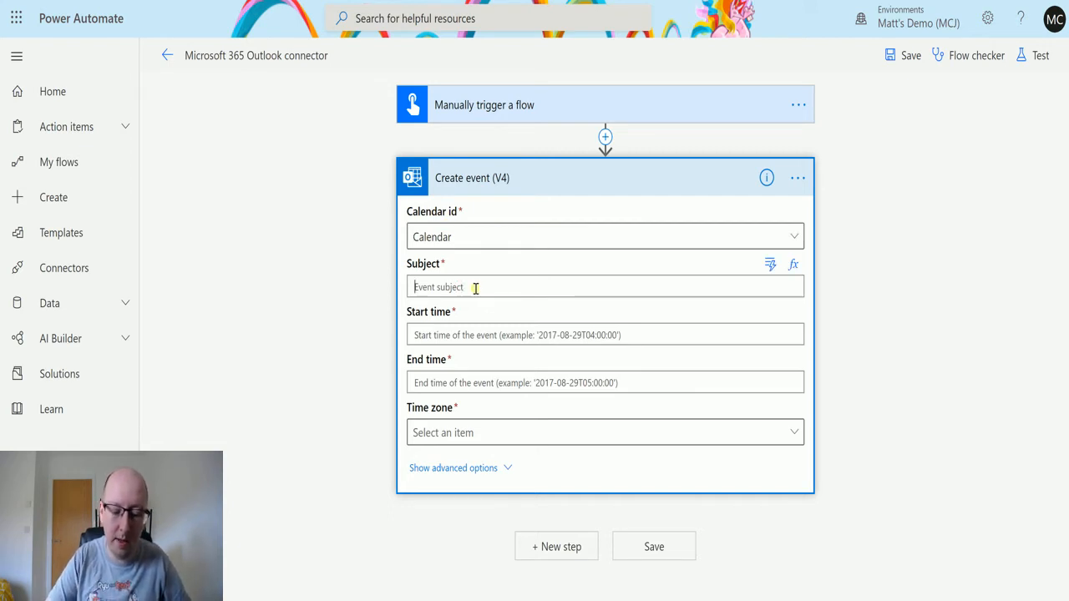
type("Test event to be")
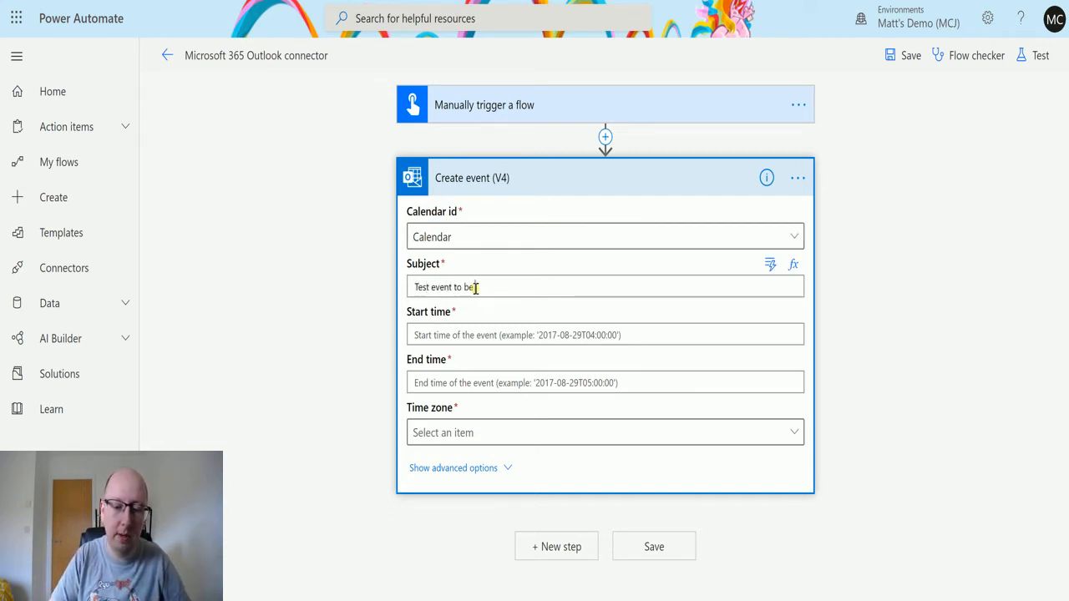
type("deleted")
type("ut")
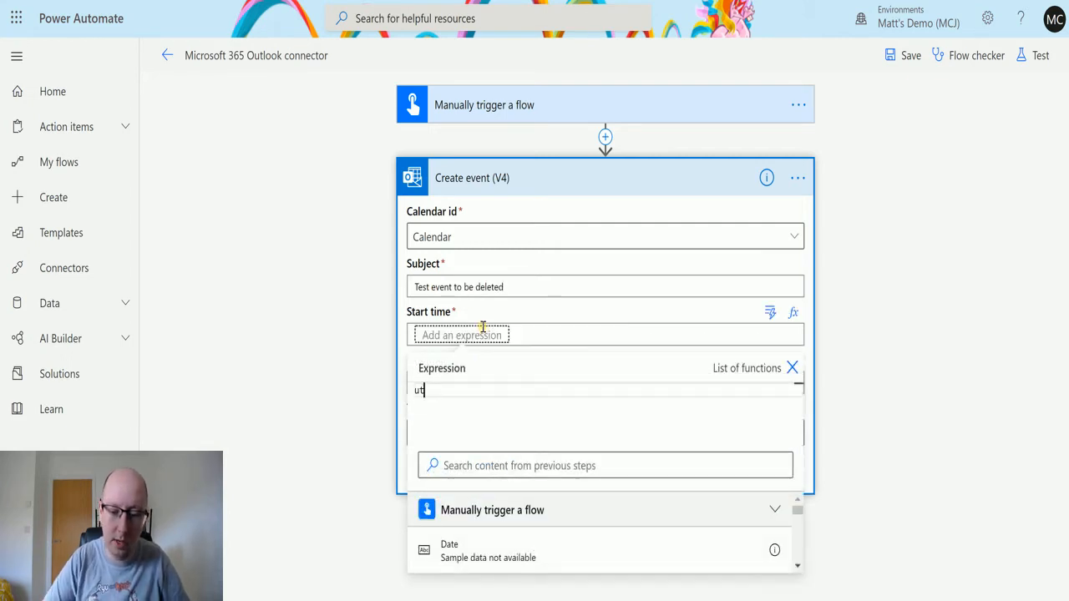
- Set start and end times to utcnow() and time zone to (UTC+00:00) Dublin, Edinburgh, Lisbon, London
key("Backspace")
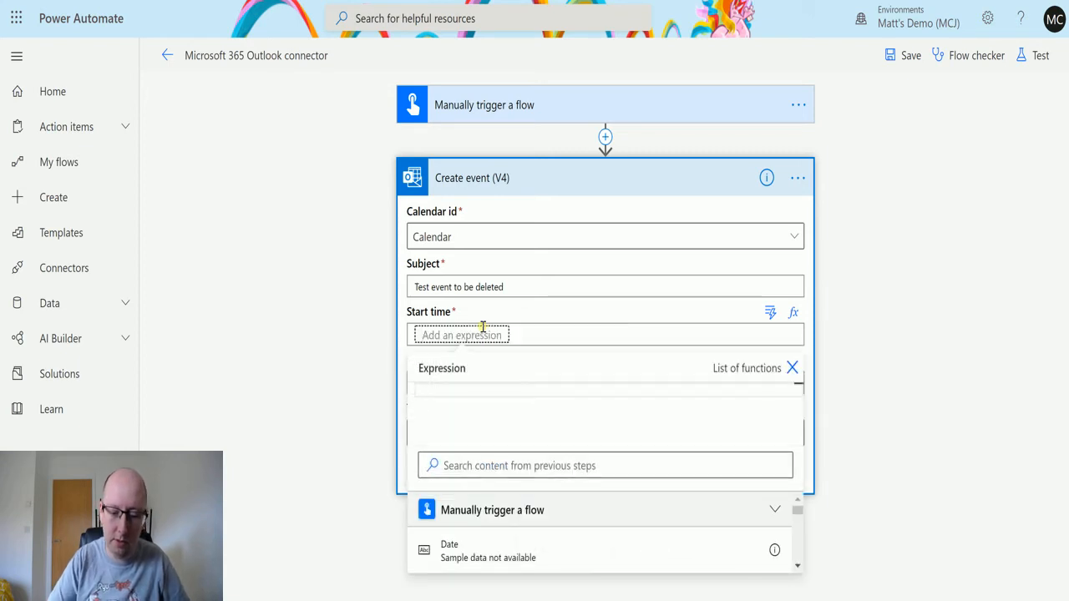
type("utcnow(...")
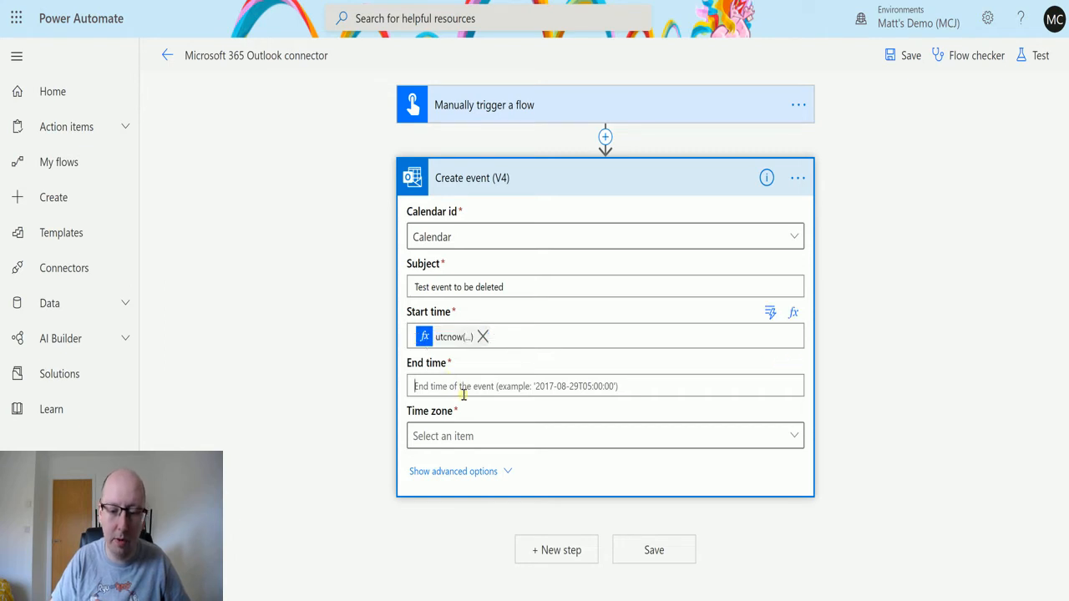
left_click(604, 434)
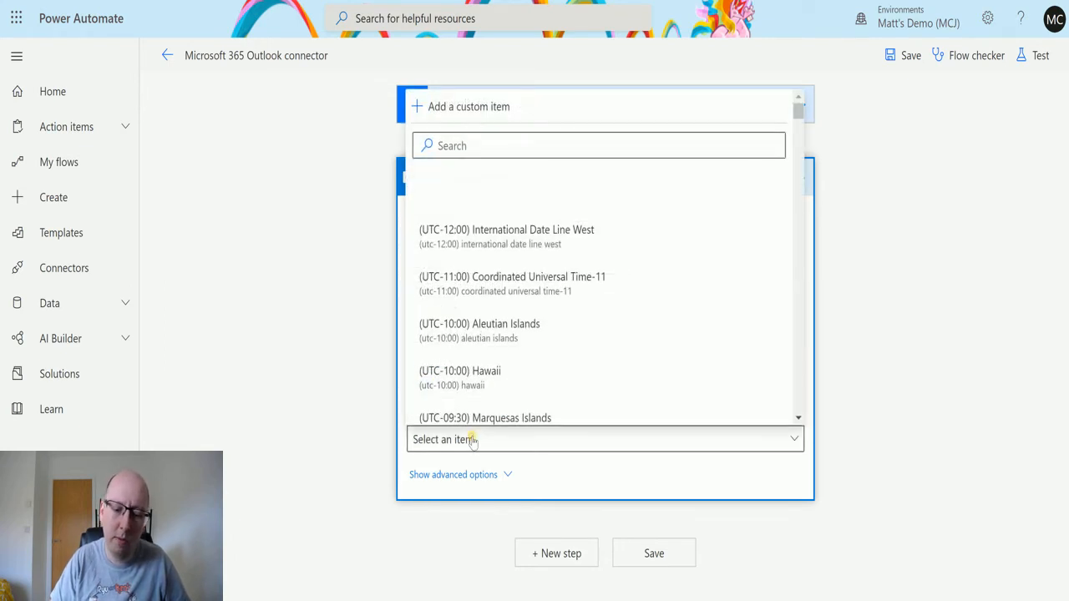
scroll("down", 3)
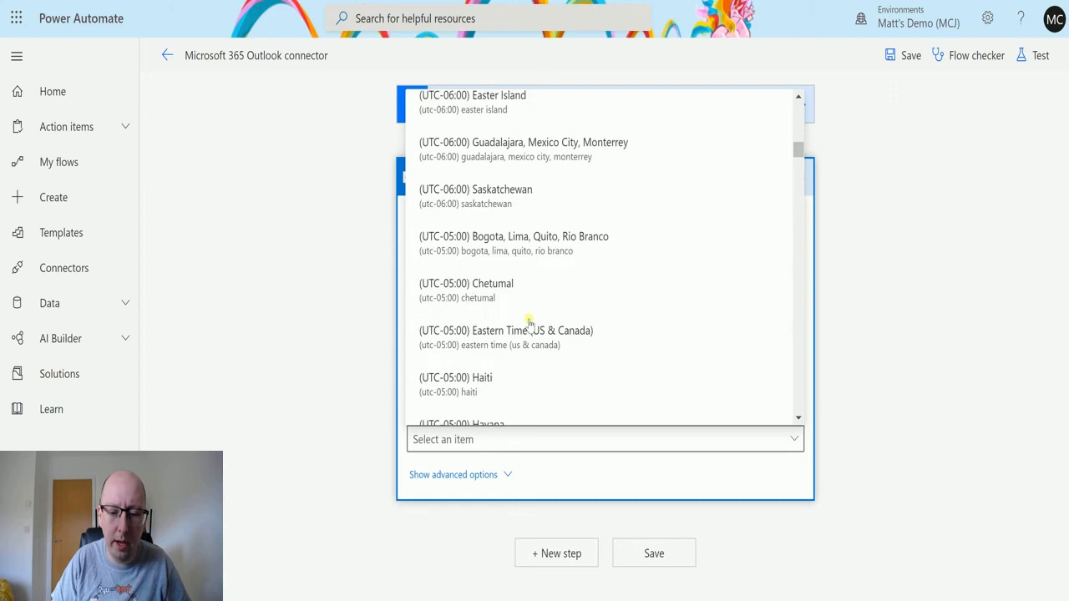
scroll("down", 3)
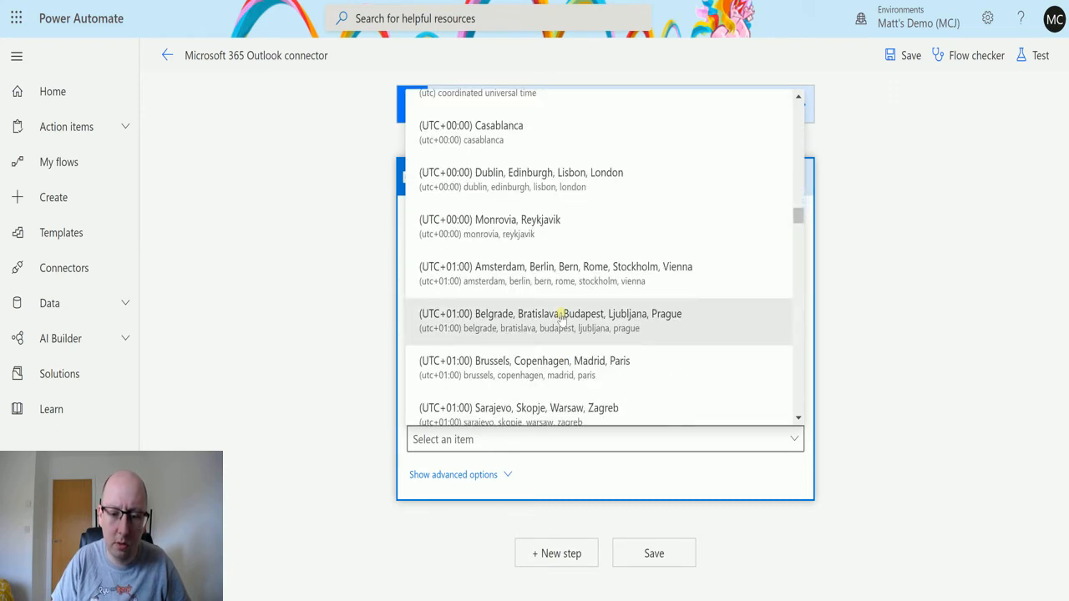
left_click(521, 172)
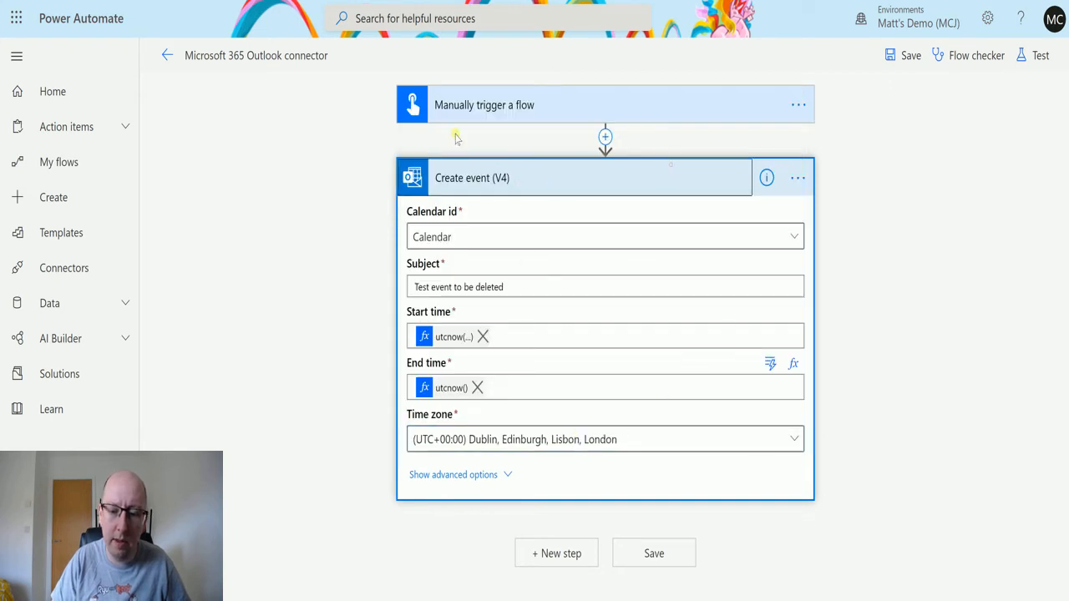
- Add the Schedule Delay action as a new step after Create event (V4)
left_click(605, 137)
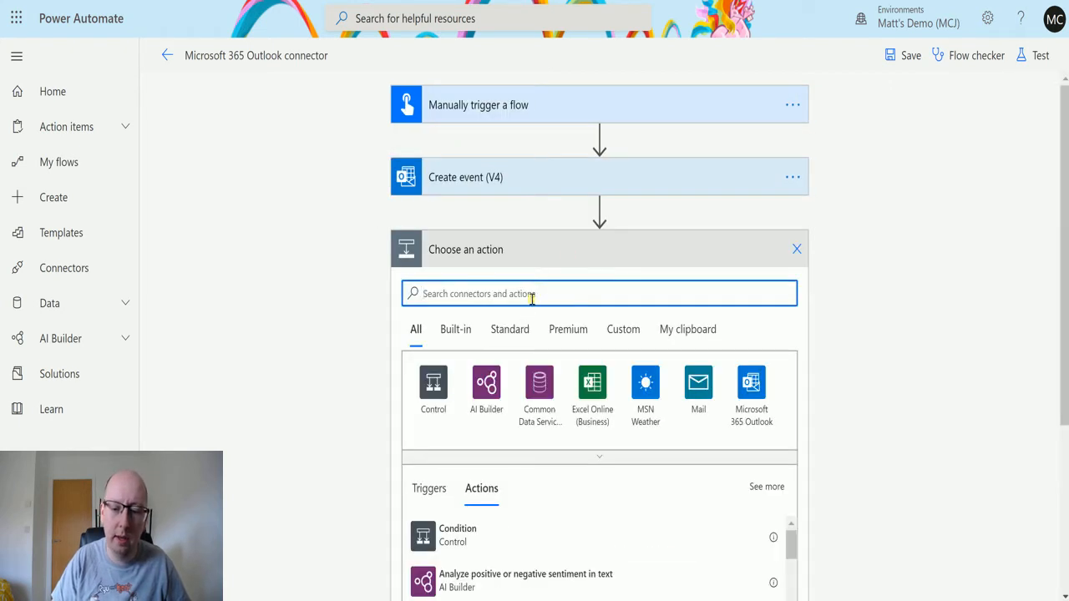
type("delay")
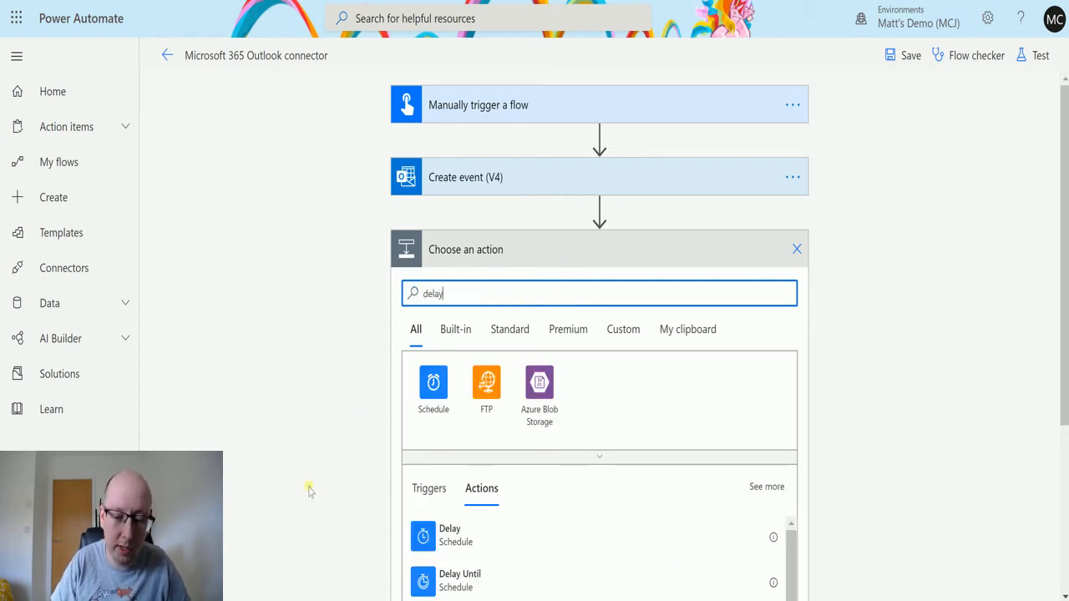
left_click(449, 534)
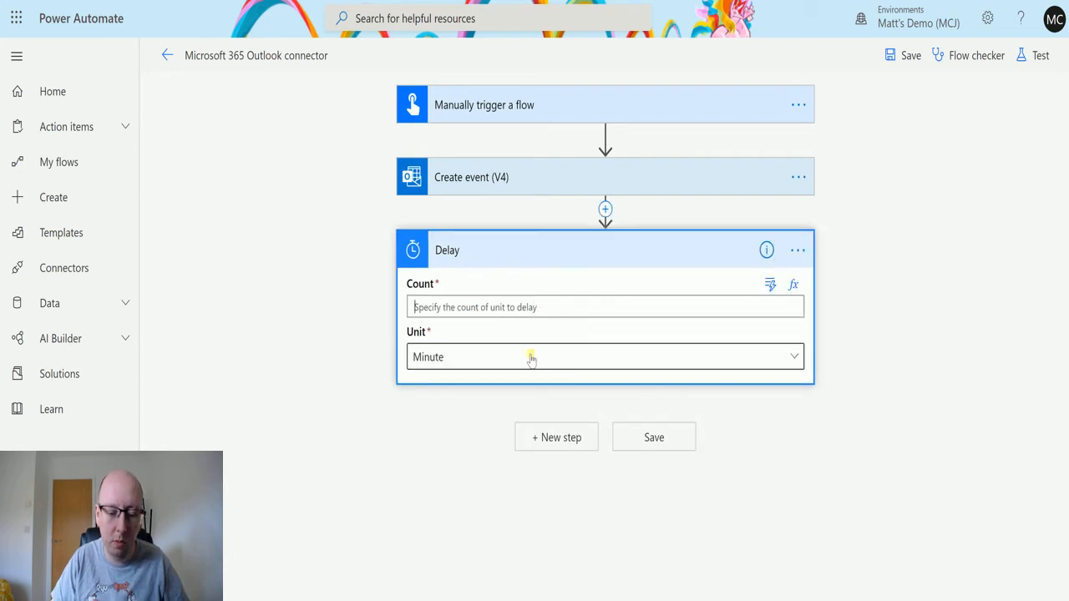
- Set the Delay to 30 with unit Second, then begin a new step after it
type("30")
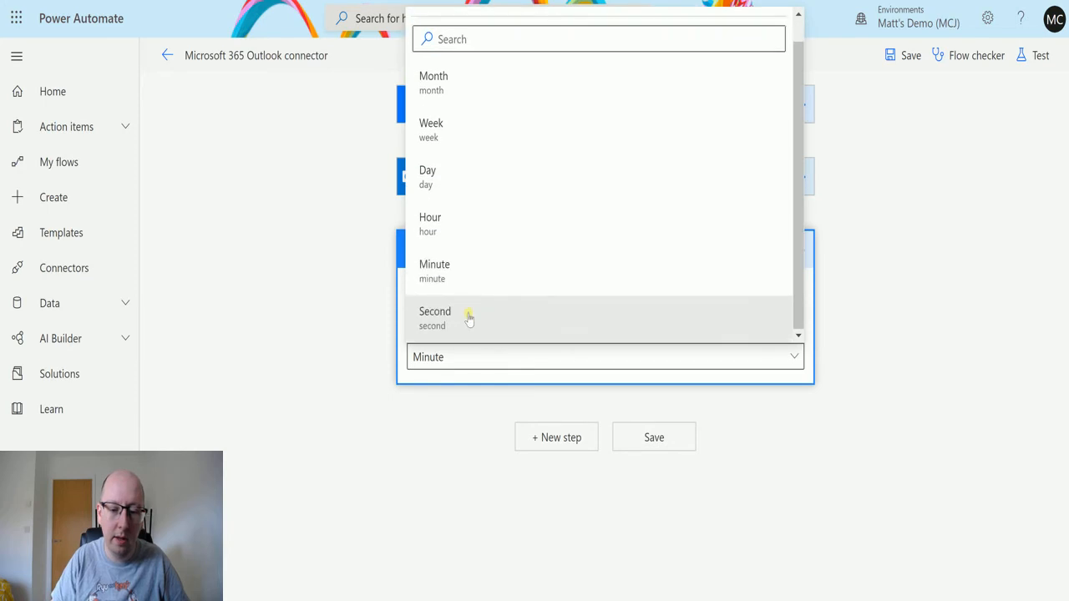
left_click(434, 318)
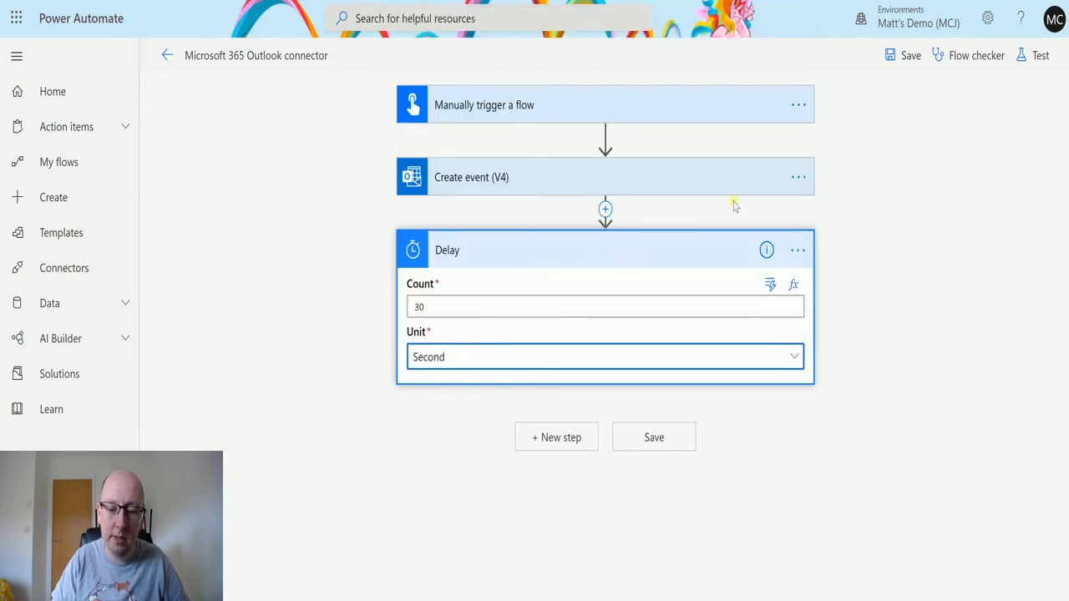
mouse_move(693, 230)
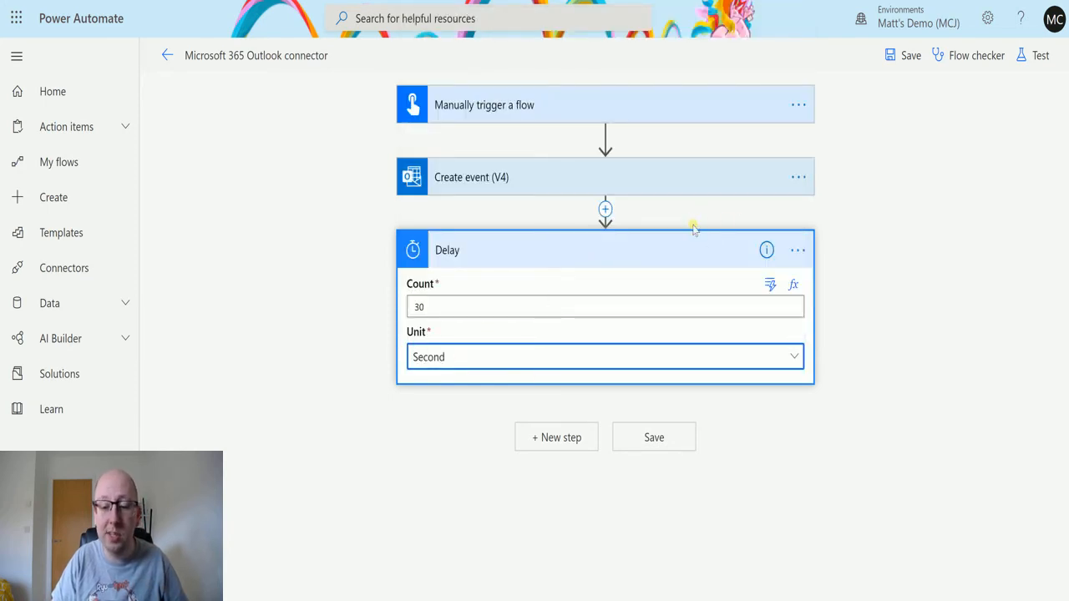
left_click(555, 437)
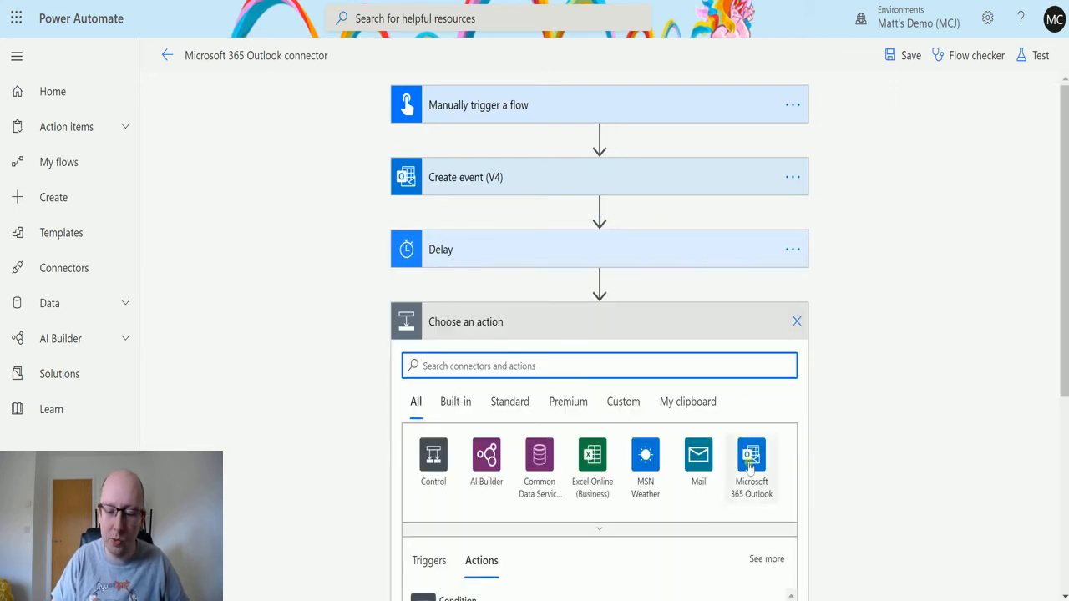
- Add the Microsoft 365 Outlook Delete event (V2) action after the Delay
left_click(750, 464)
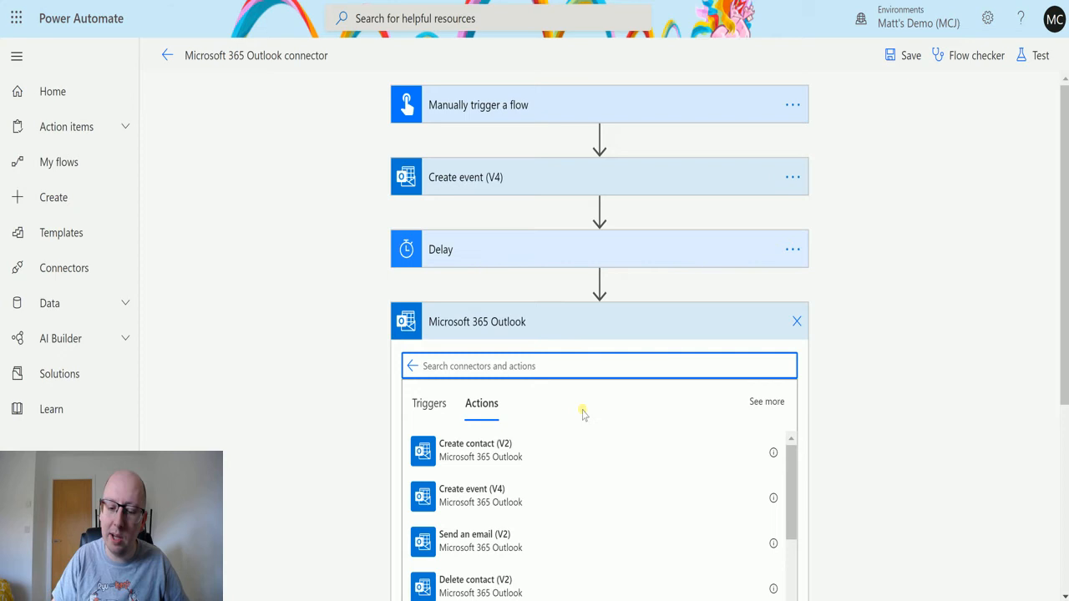
scroll("down", 3)
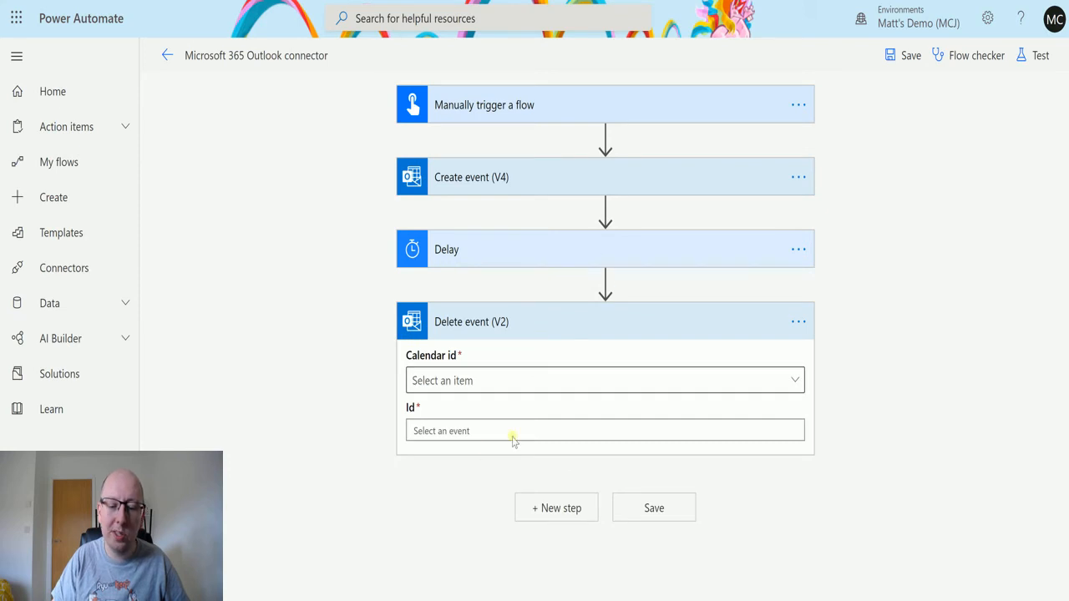
mouse_move(476, 351)
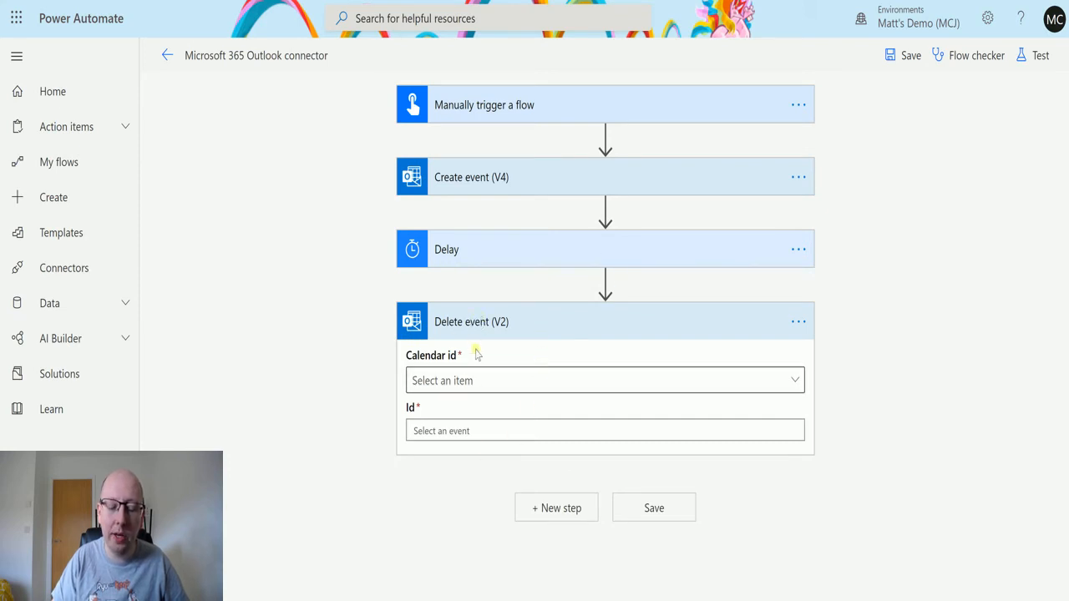
mouse_move(454, 431)
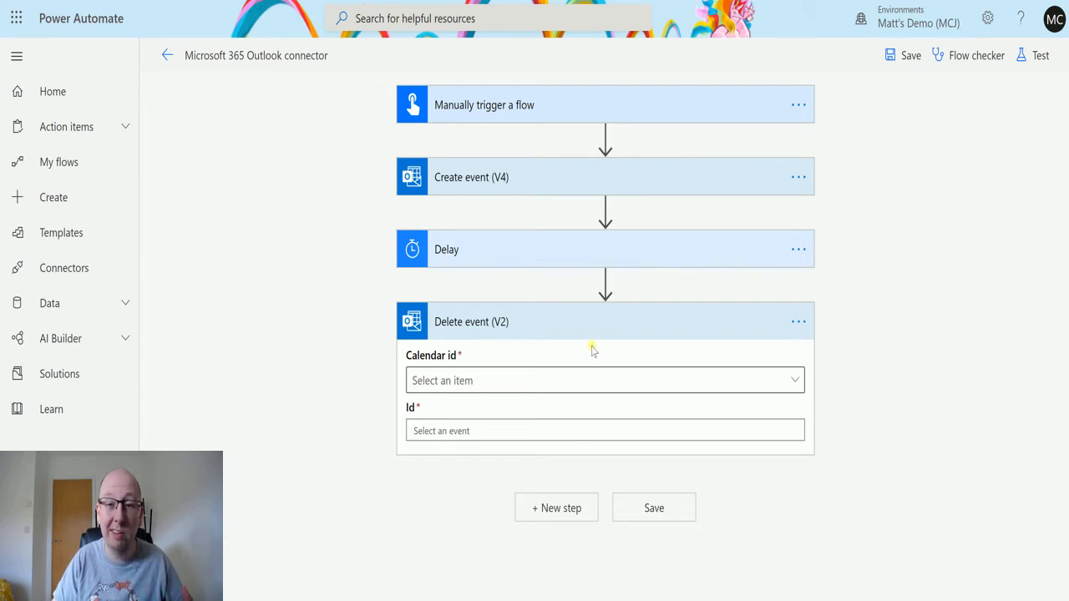
mouse_move(596, 345)
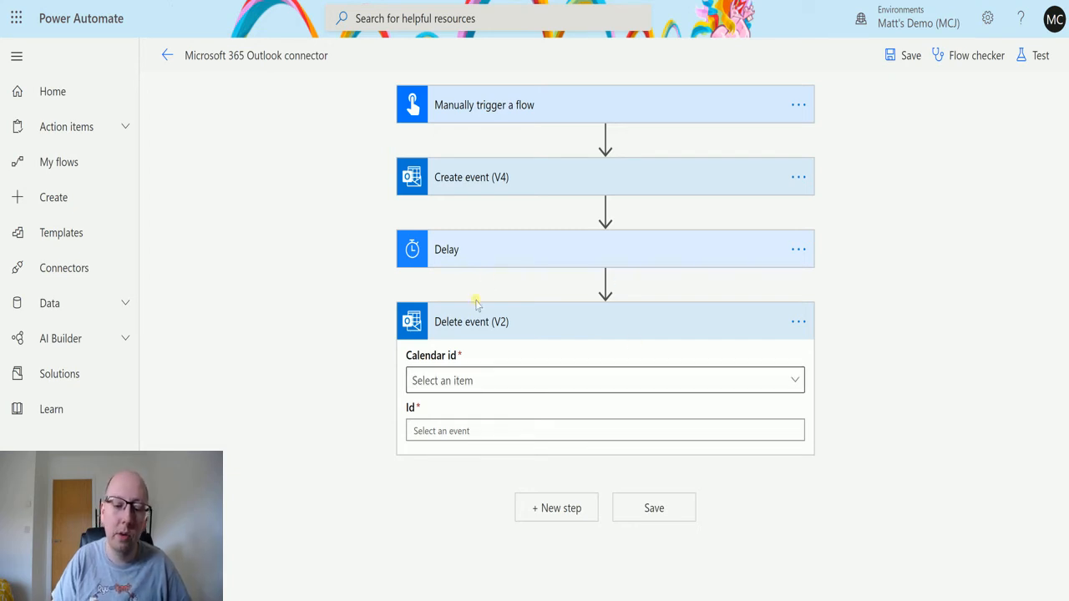
left_click(605, 381)
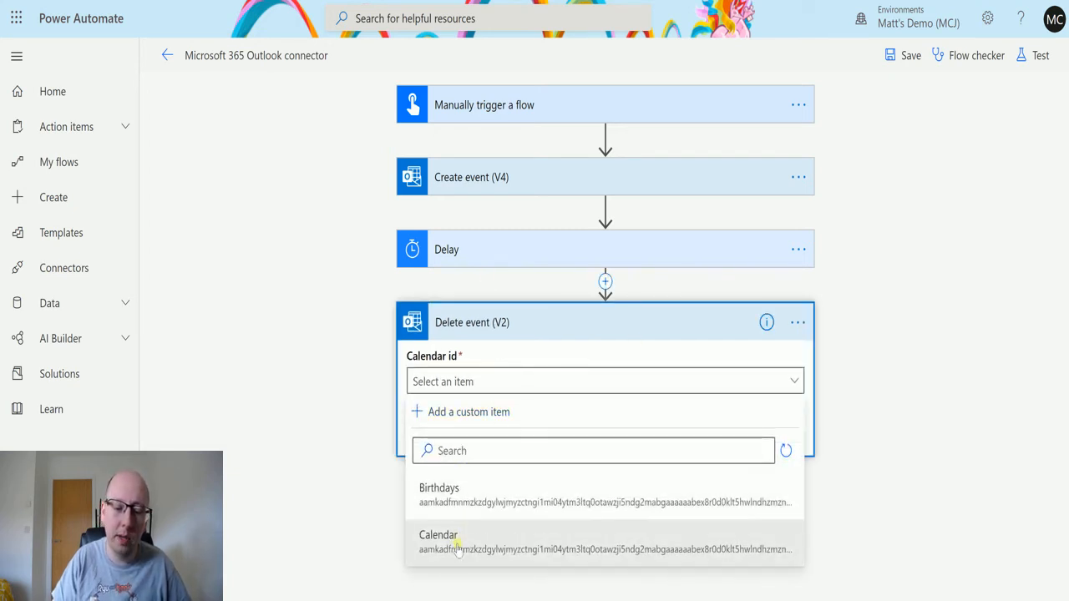
- Choose Calendar as the Delete event calendar and move into the Id field
left_click(438, 534)
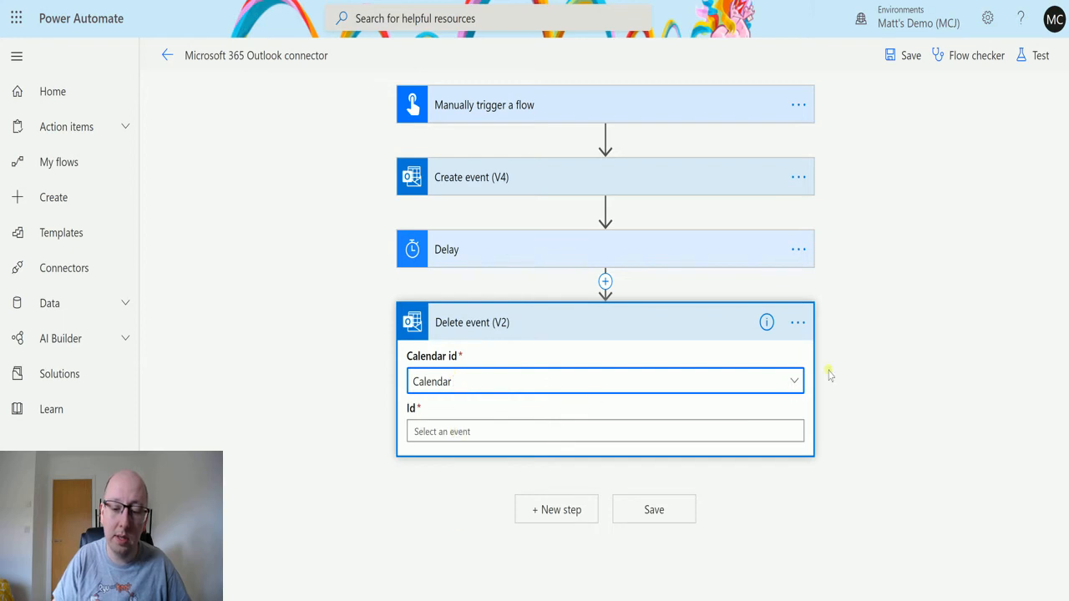
left_click(605, 381)
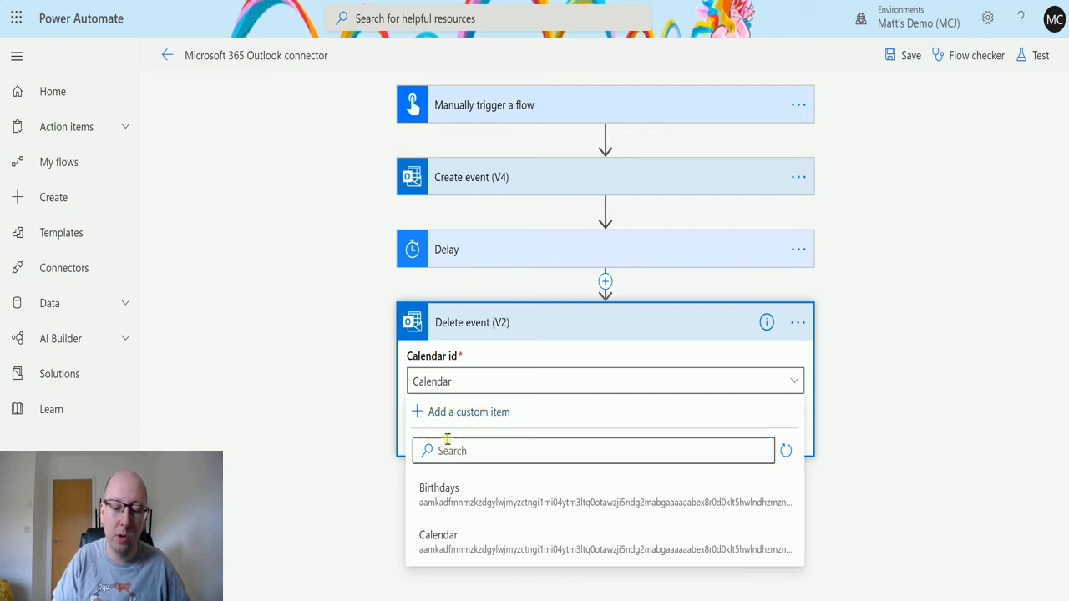
mouse_move(427, 237)
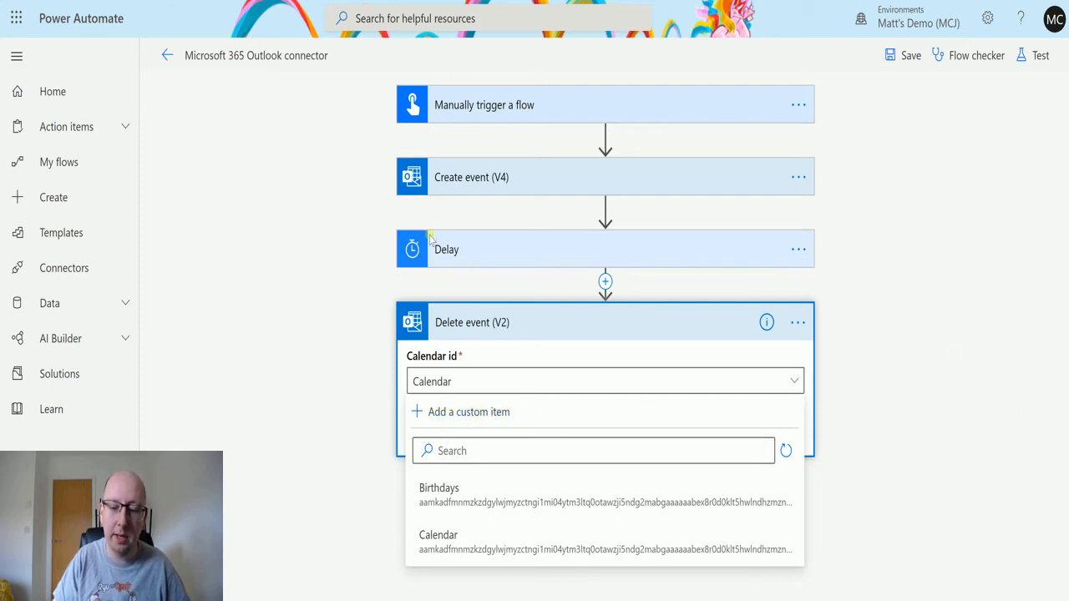
mouse_move(1039, 377)
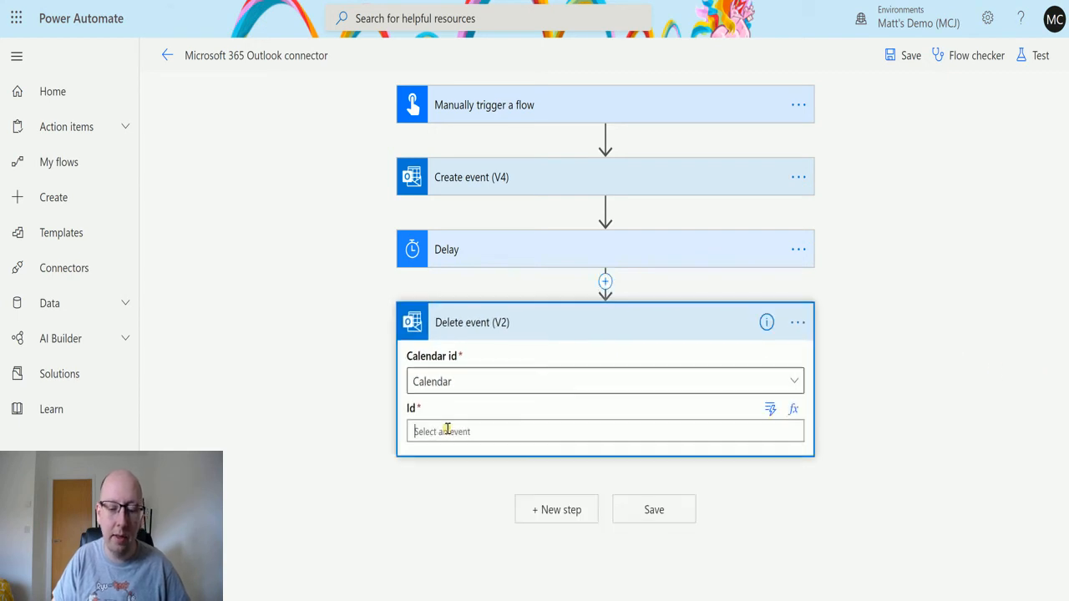
left_click(605, 431)
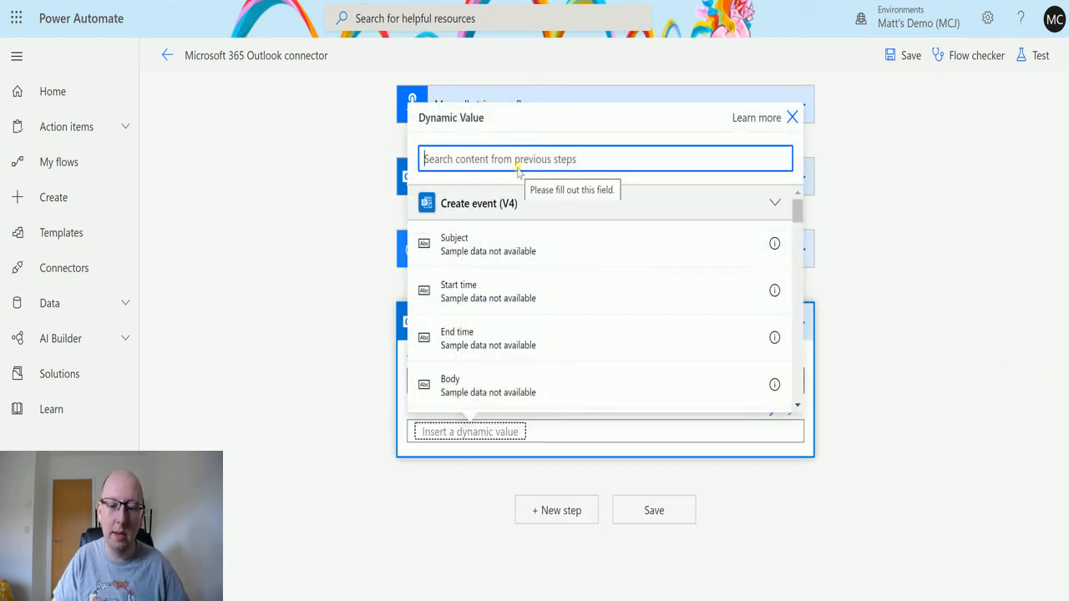
- Insert the Id token from Create event (V4) as the event Id to delete
type("id")
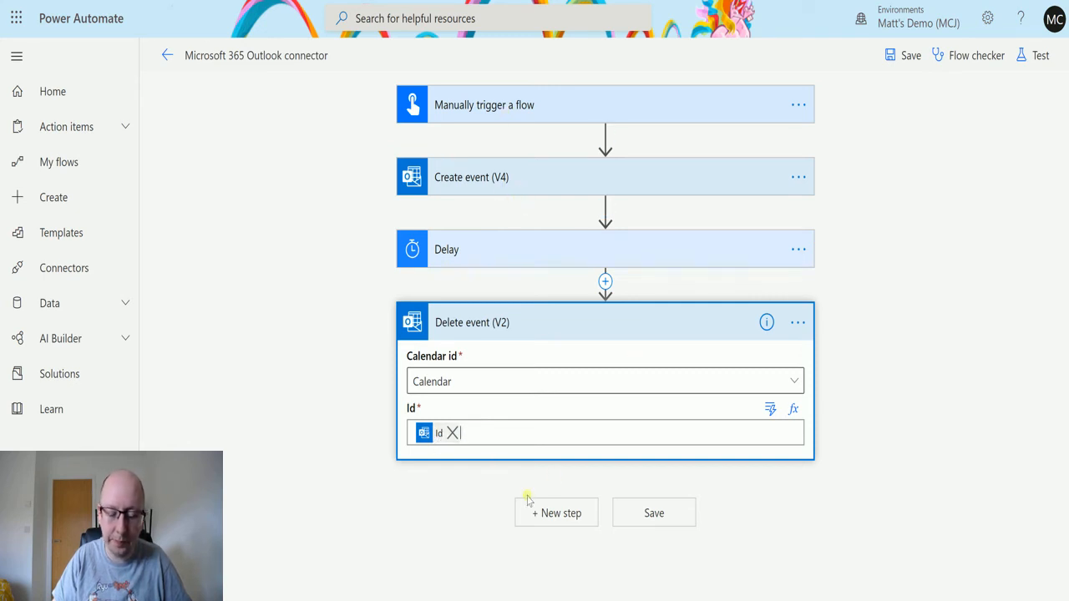
mouse_move(455, 418)
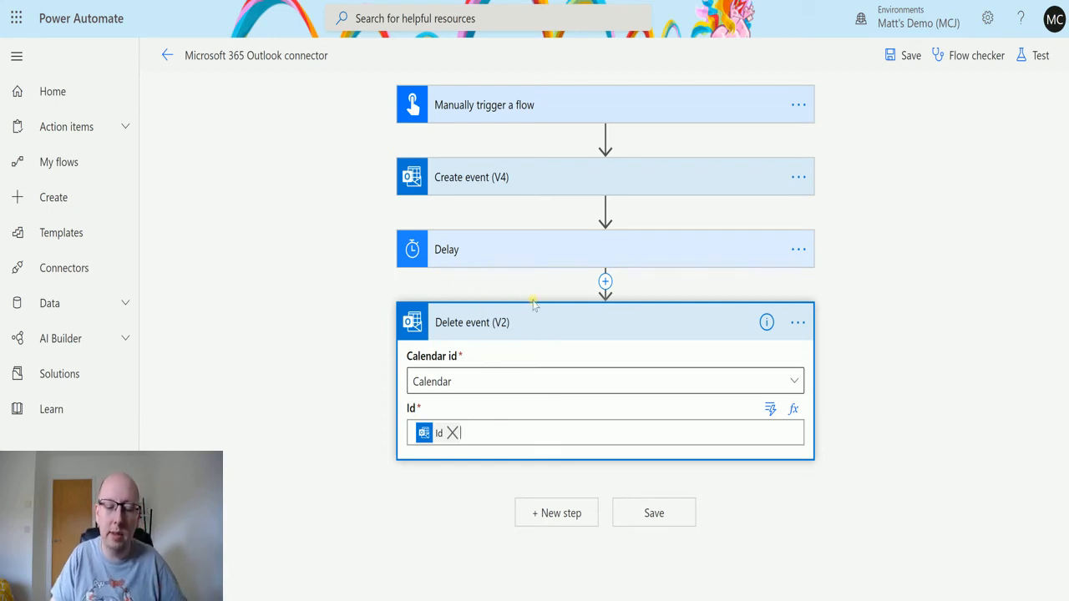
- Save & Test the flow with a manual trigger, then switch to the Outlook calendar
left_click(1039, 55)
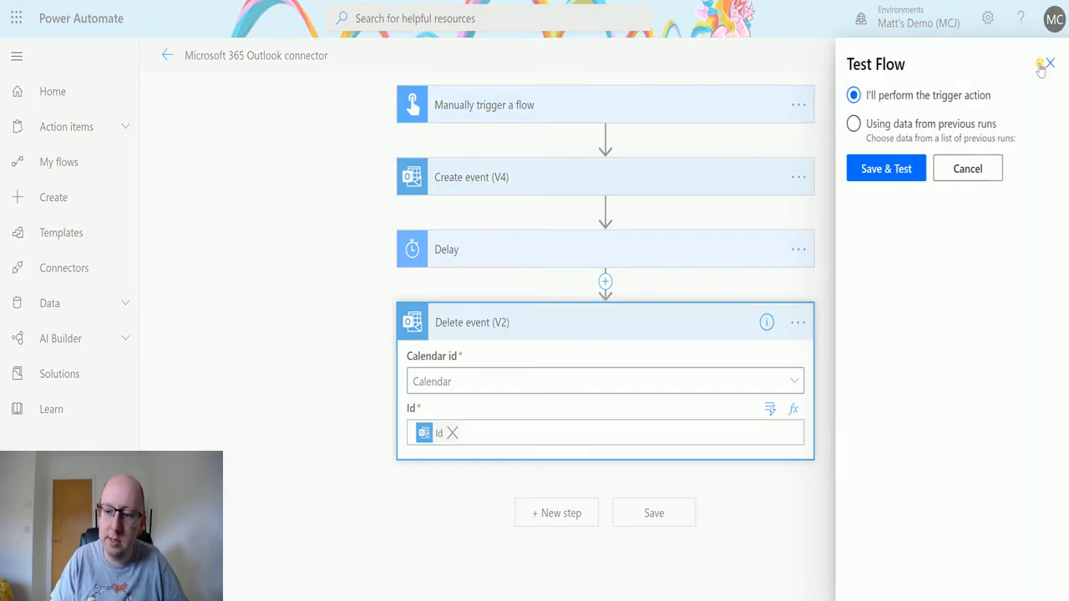
left_click(885, 167)
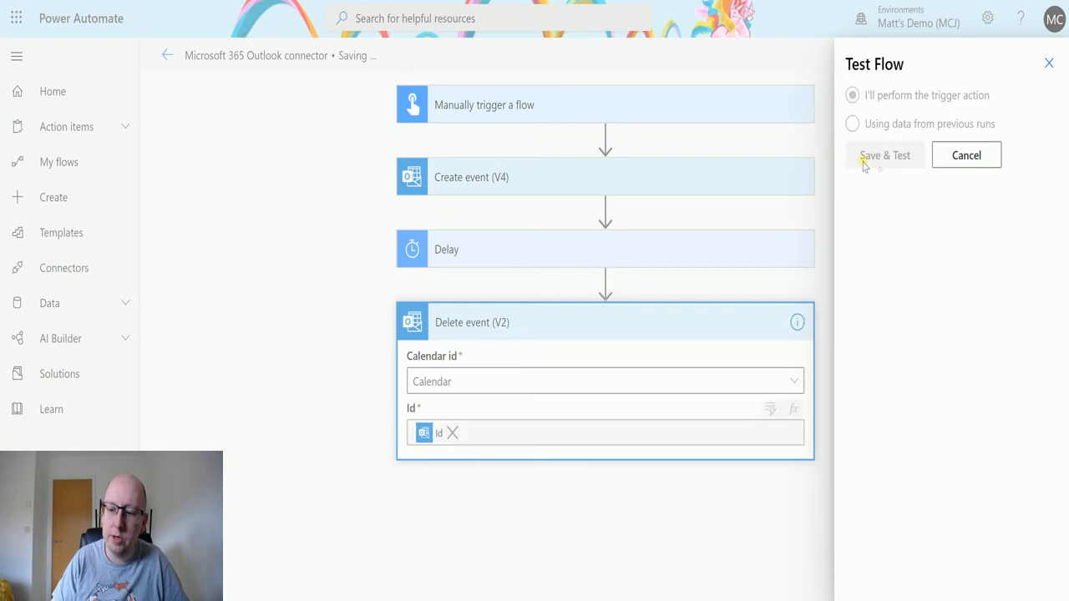
mouse_move(872, 282)
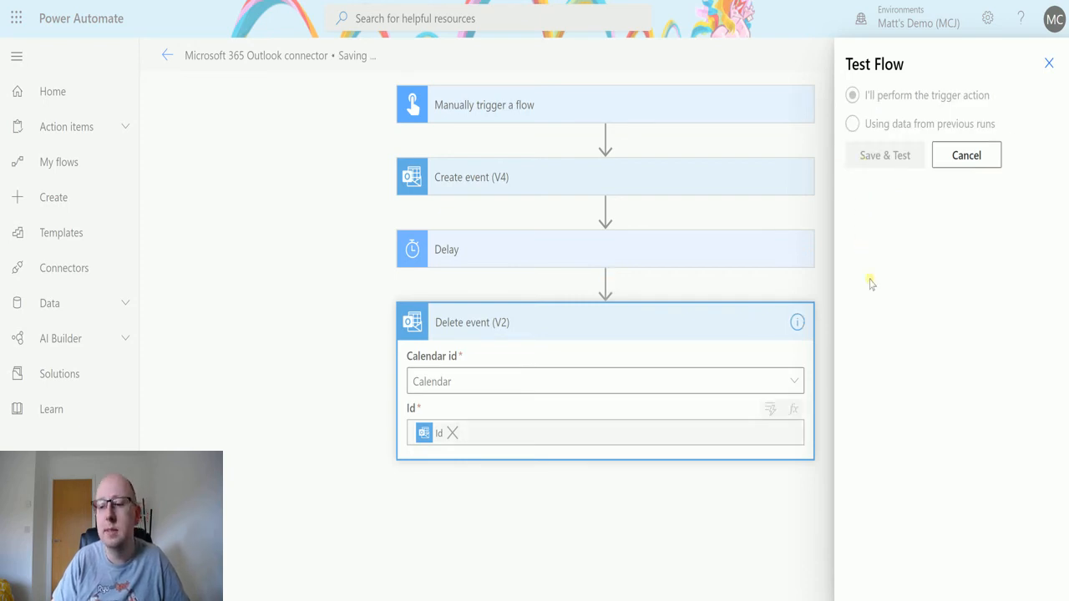
left_click(885, 154)
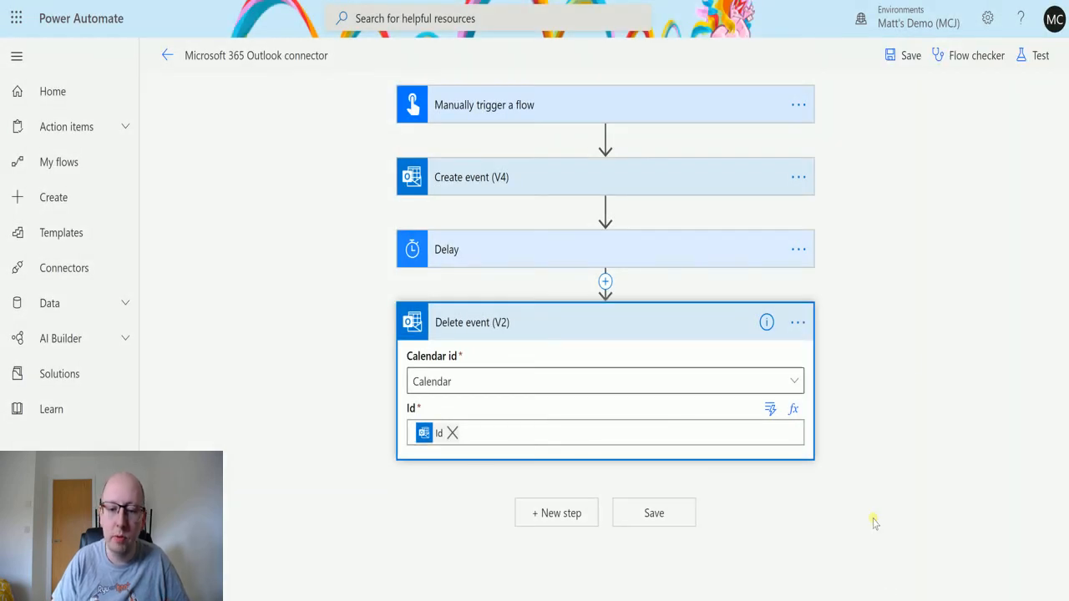
left_click(1039, 56)
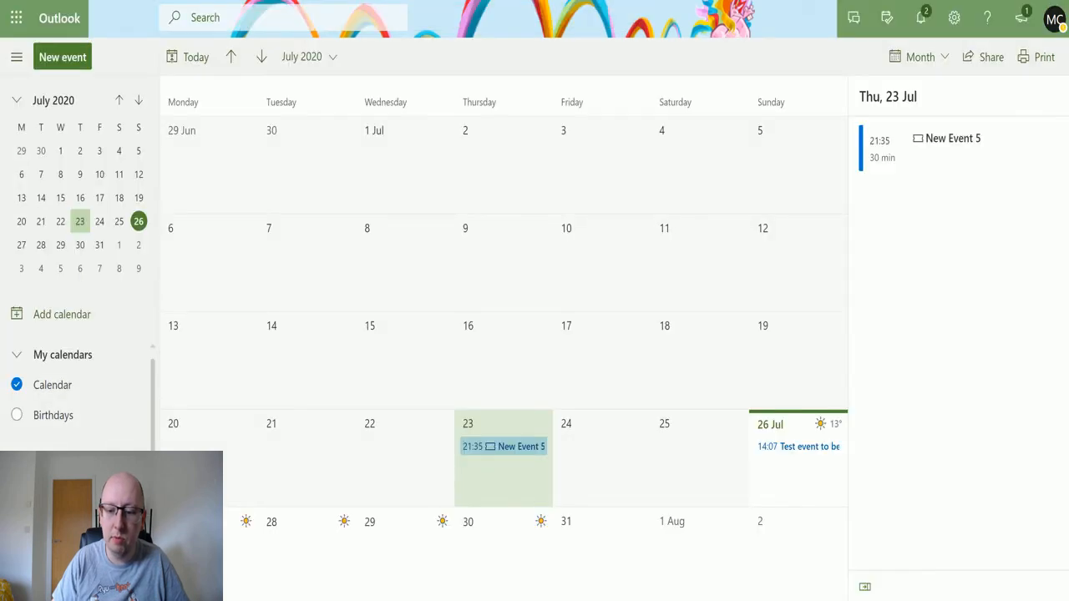
- Inspect the 'Test event to be deleted' entry on 26 July and its agenda details
left_click(798, 446)
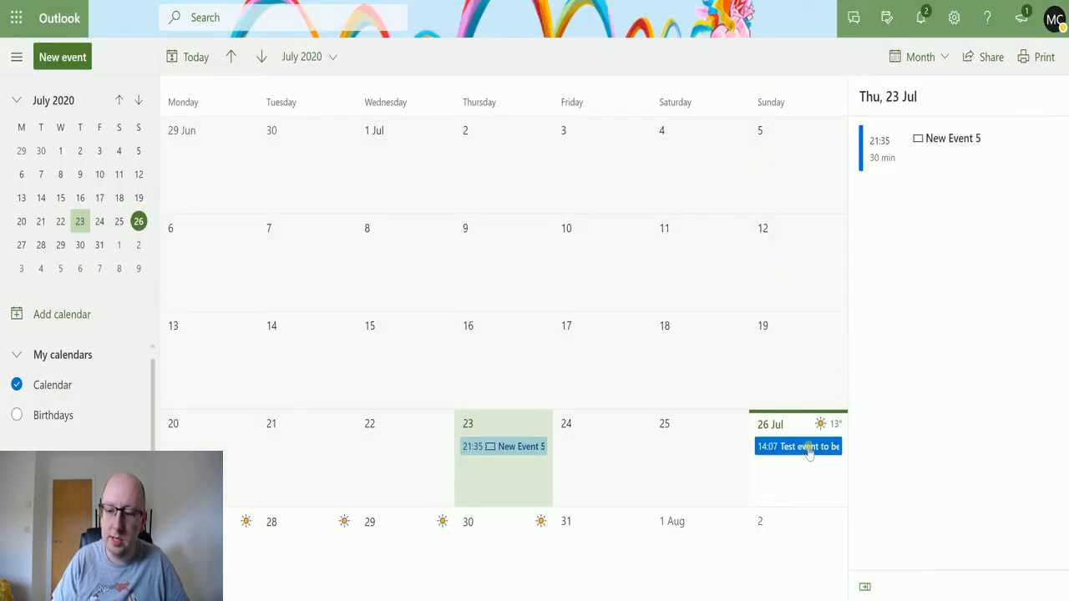
left_click(798, 445)
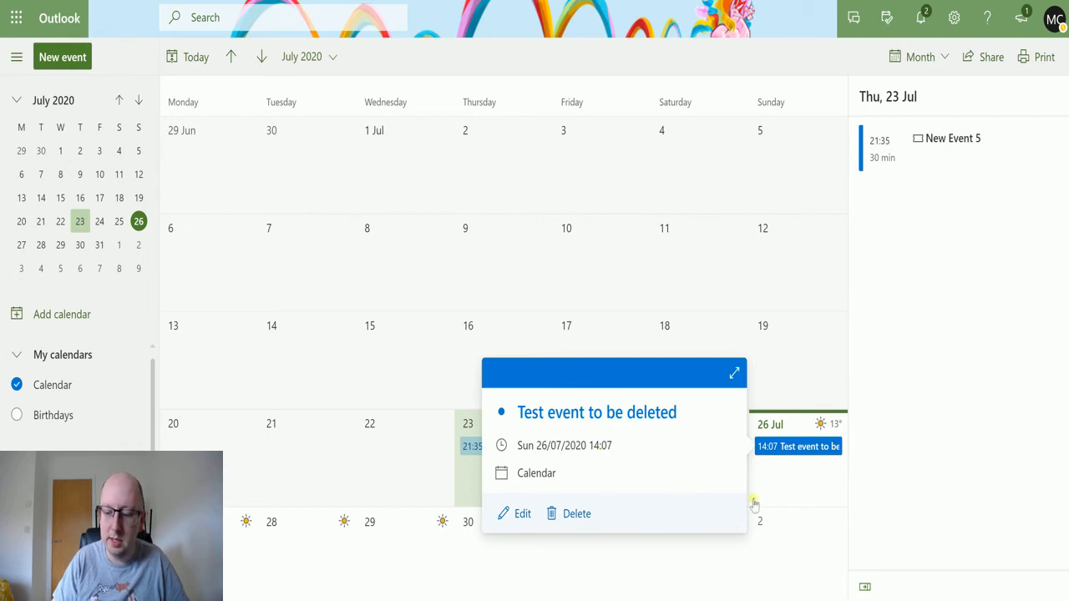
left_click(798, 446)
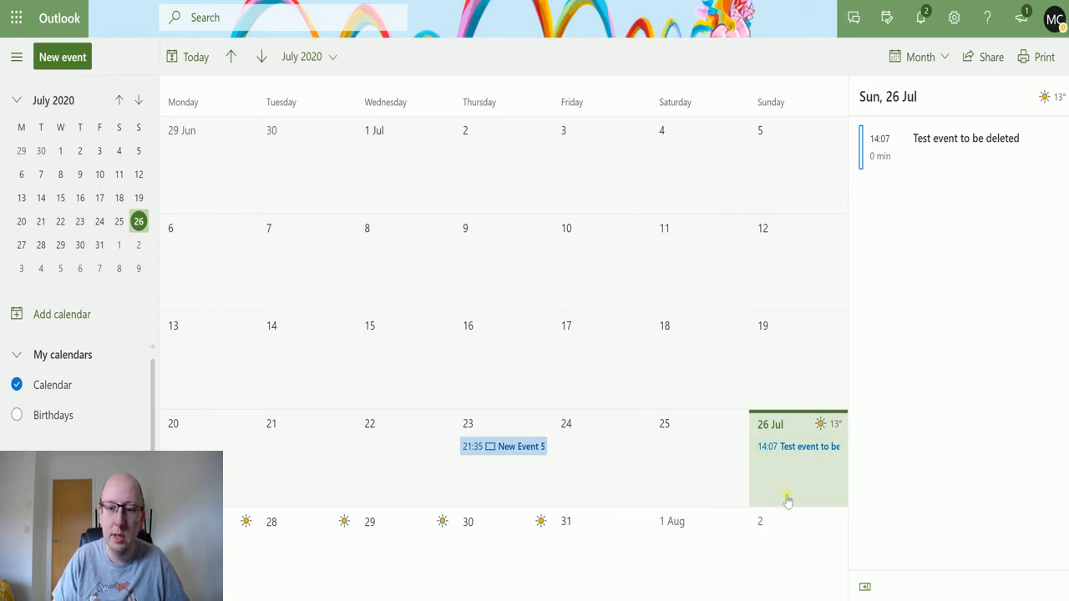
mouse_move(821, 446)
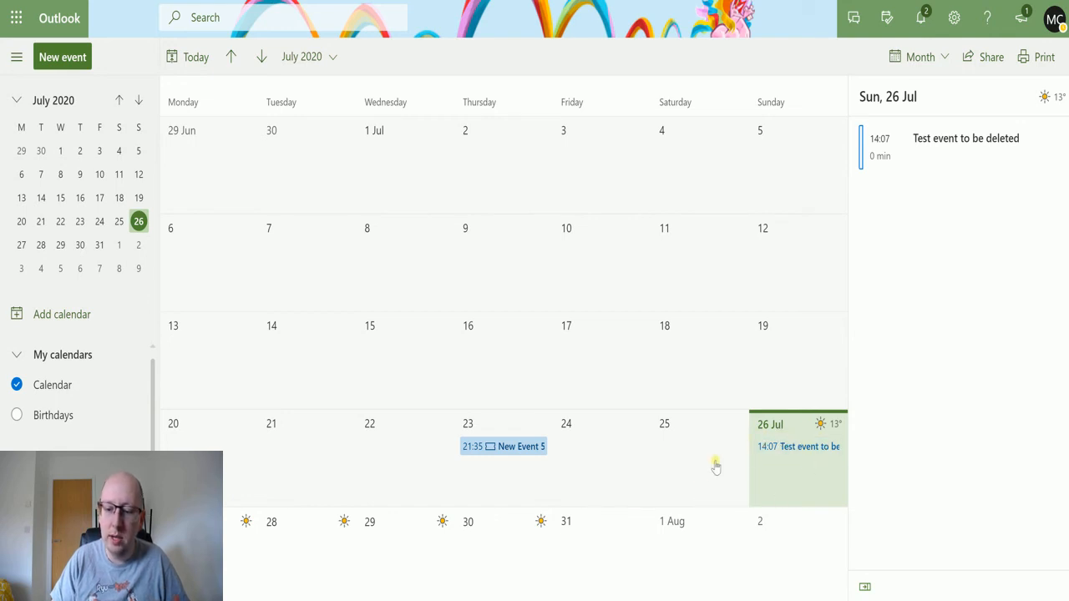
mouse_move(720, 434)
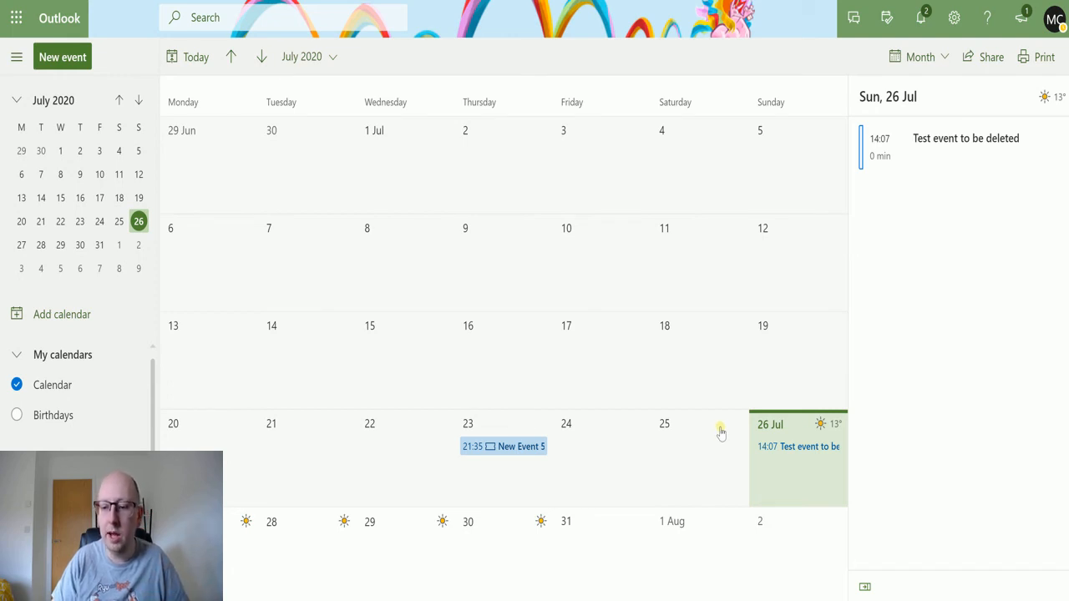
mouse_move(684, 442)
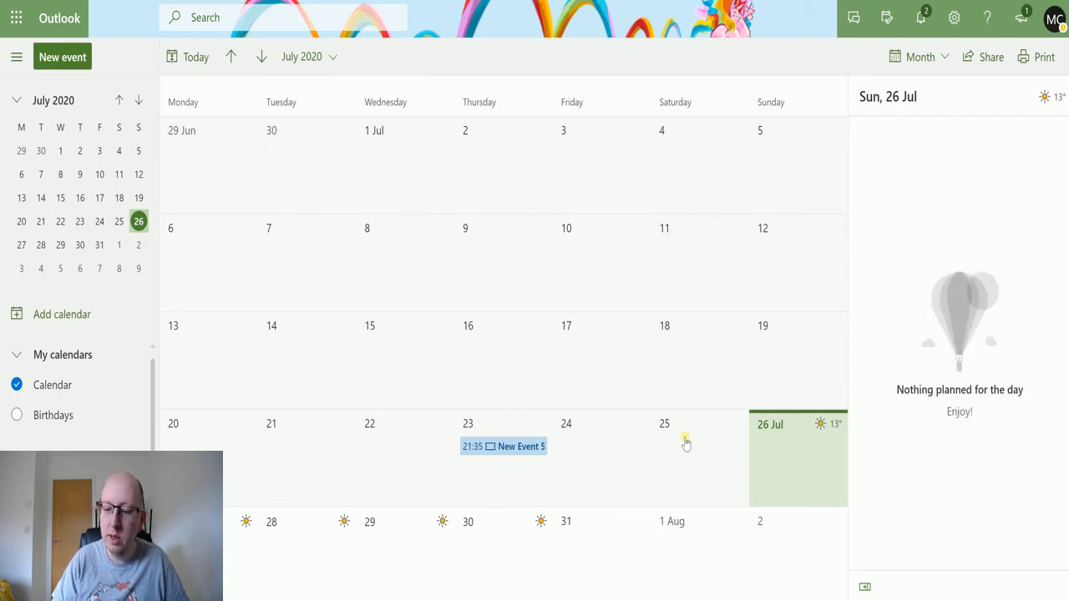
mouse_move(788, 485)
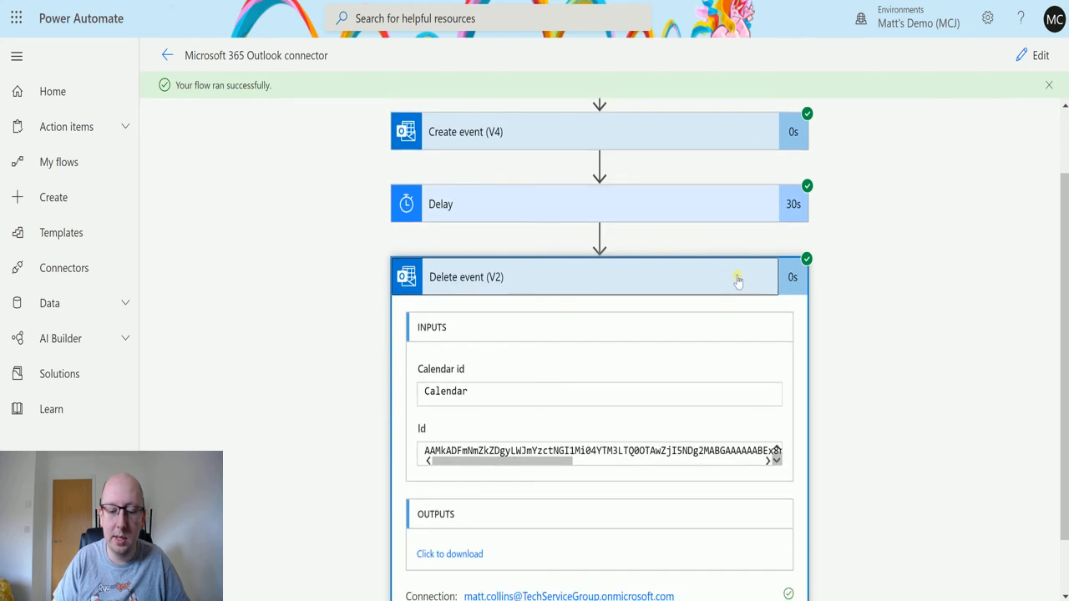
mouse_move(875, 370)
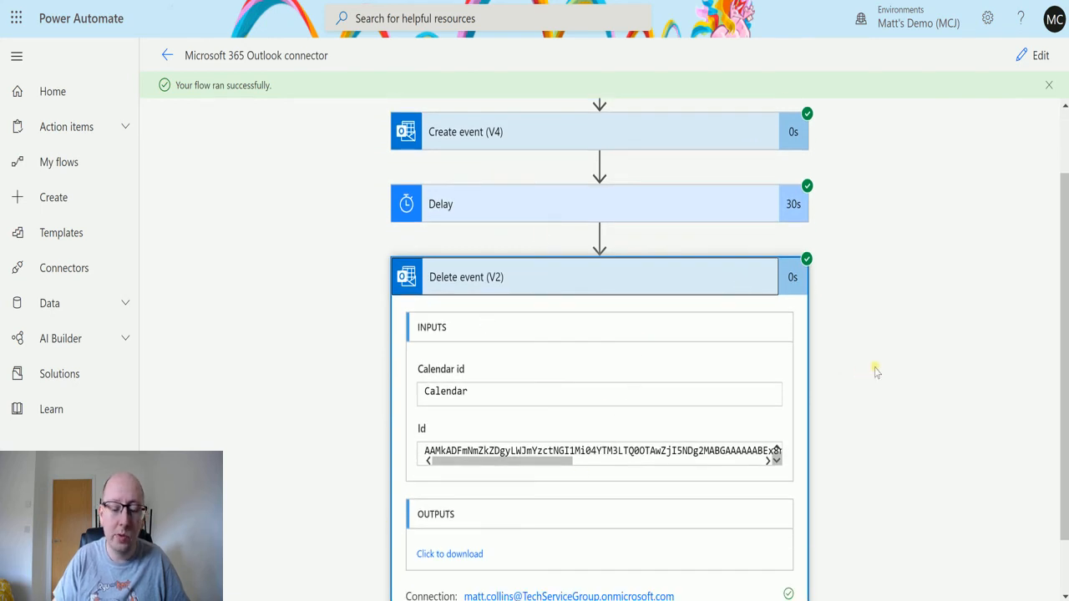